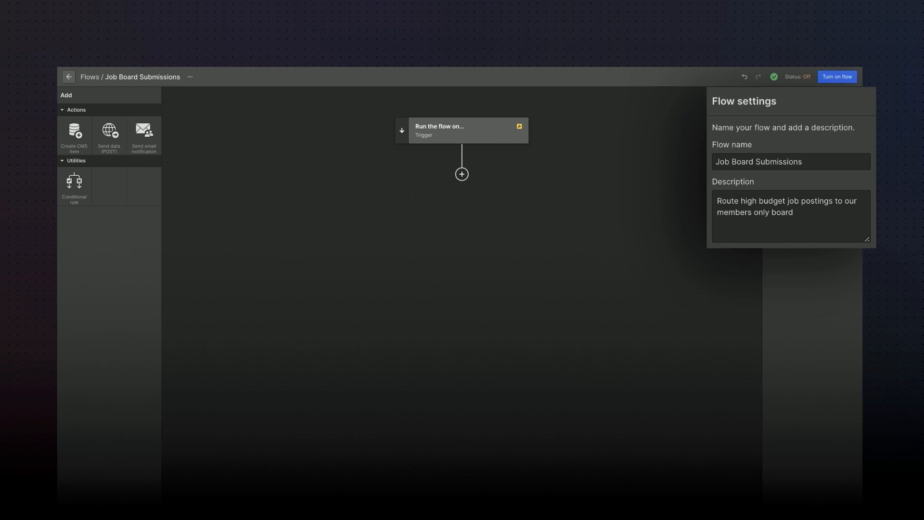
# Step: Open Flow settings to name the flow 'Job Board Submissions' with its routing description
pyautogui.click(462, 130)
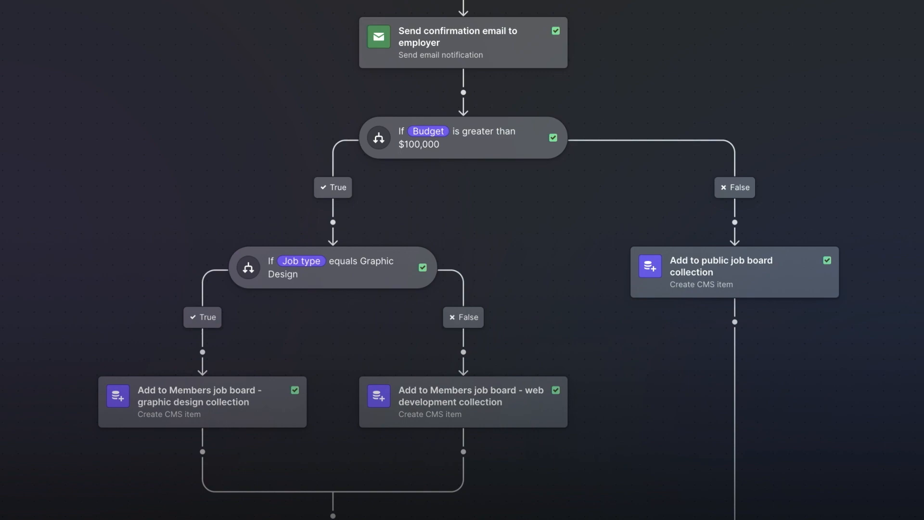
# Step: Open the Create CMS item settings for 'Add to Members job board - graphic design collection'
pyautogui.click(200, 402)
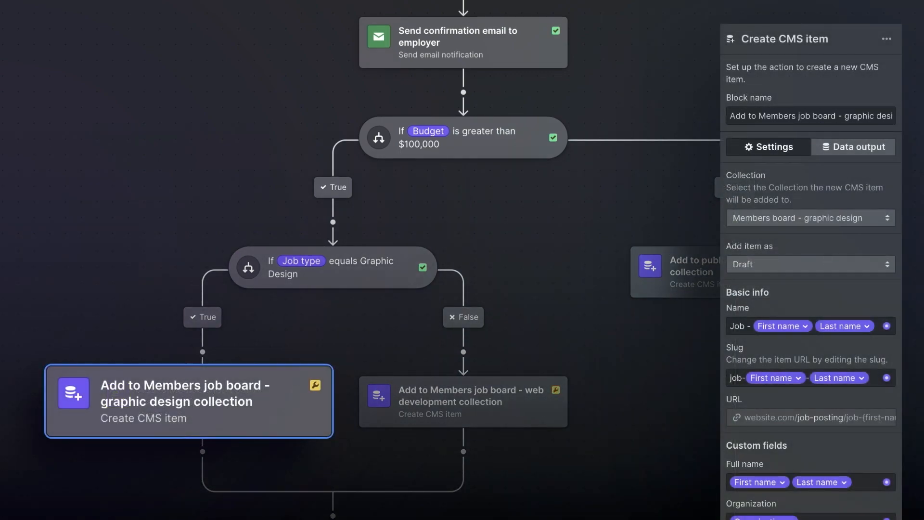